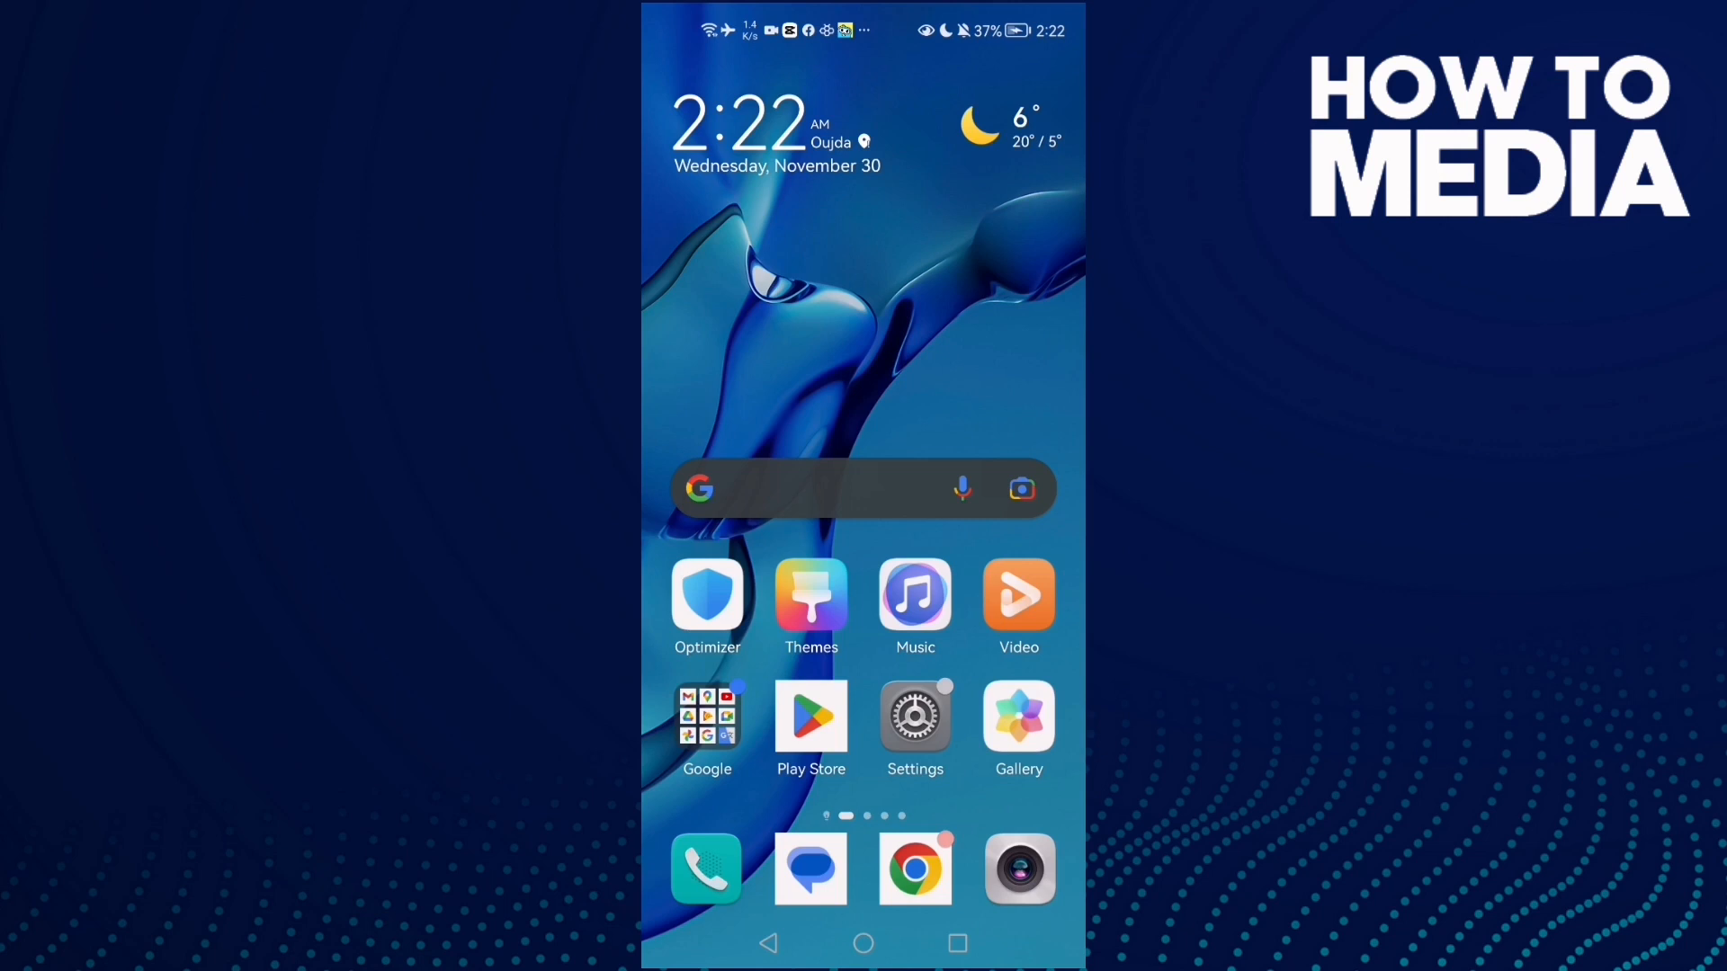
Launch the Settings app from the home screen.
left_click(914, 716)
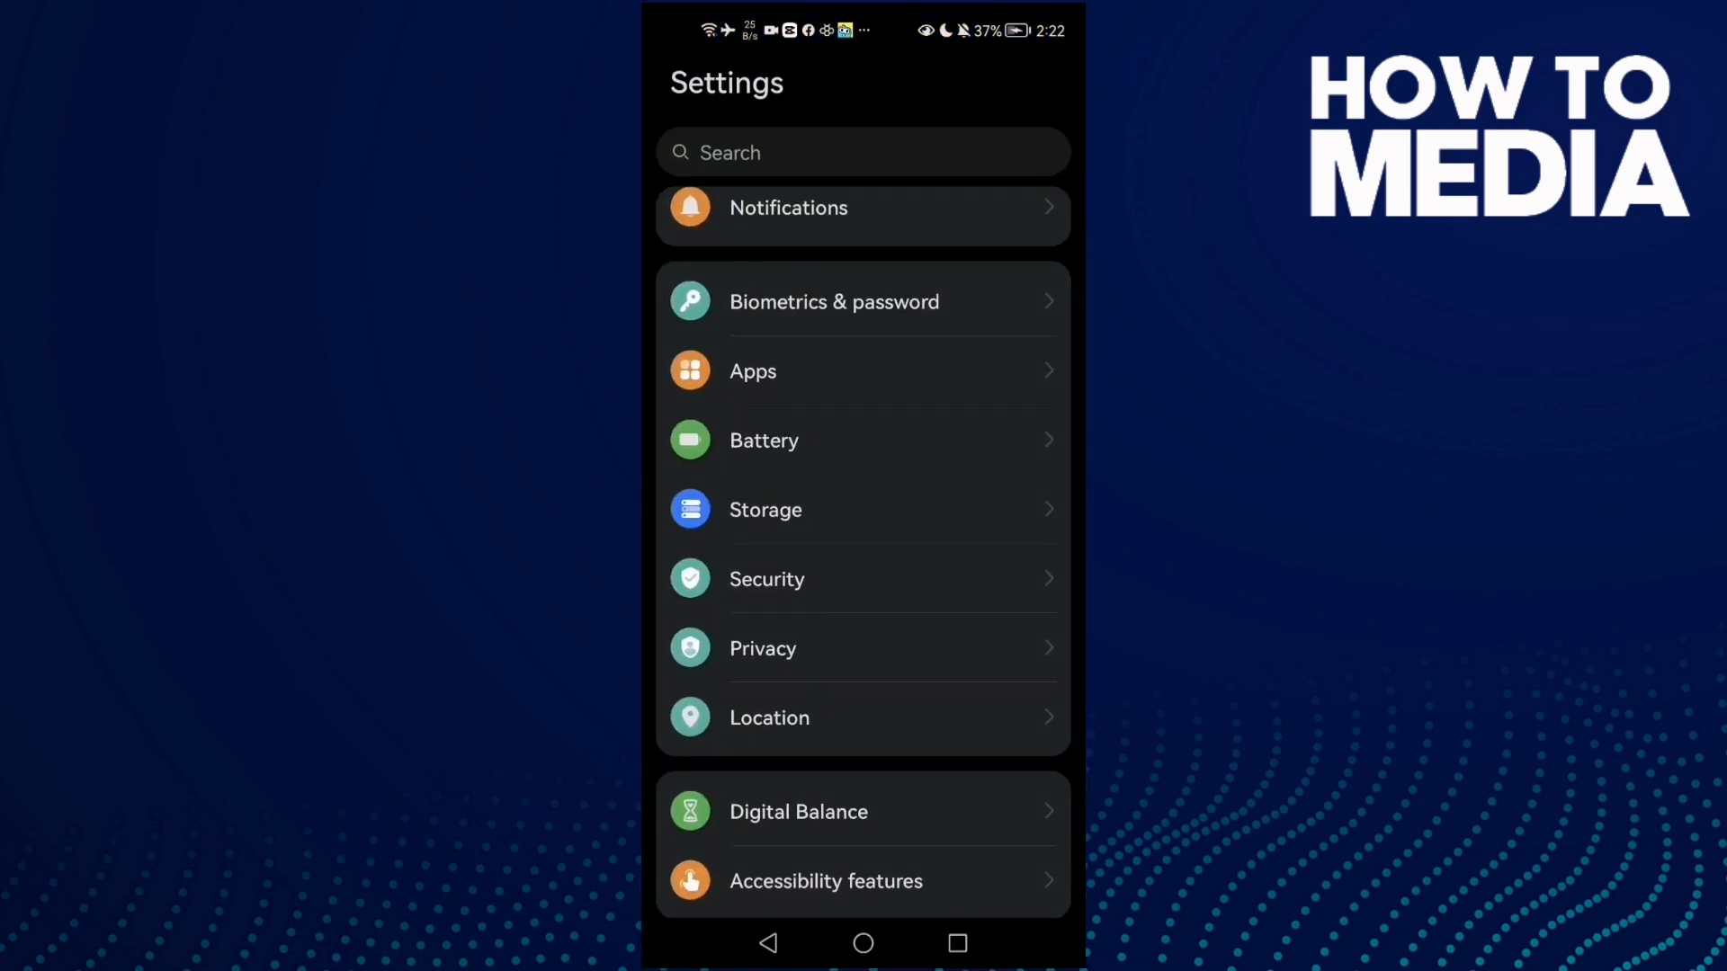
Scroll the Settings categories and go into the Battery page.
scroll("down", 3)
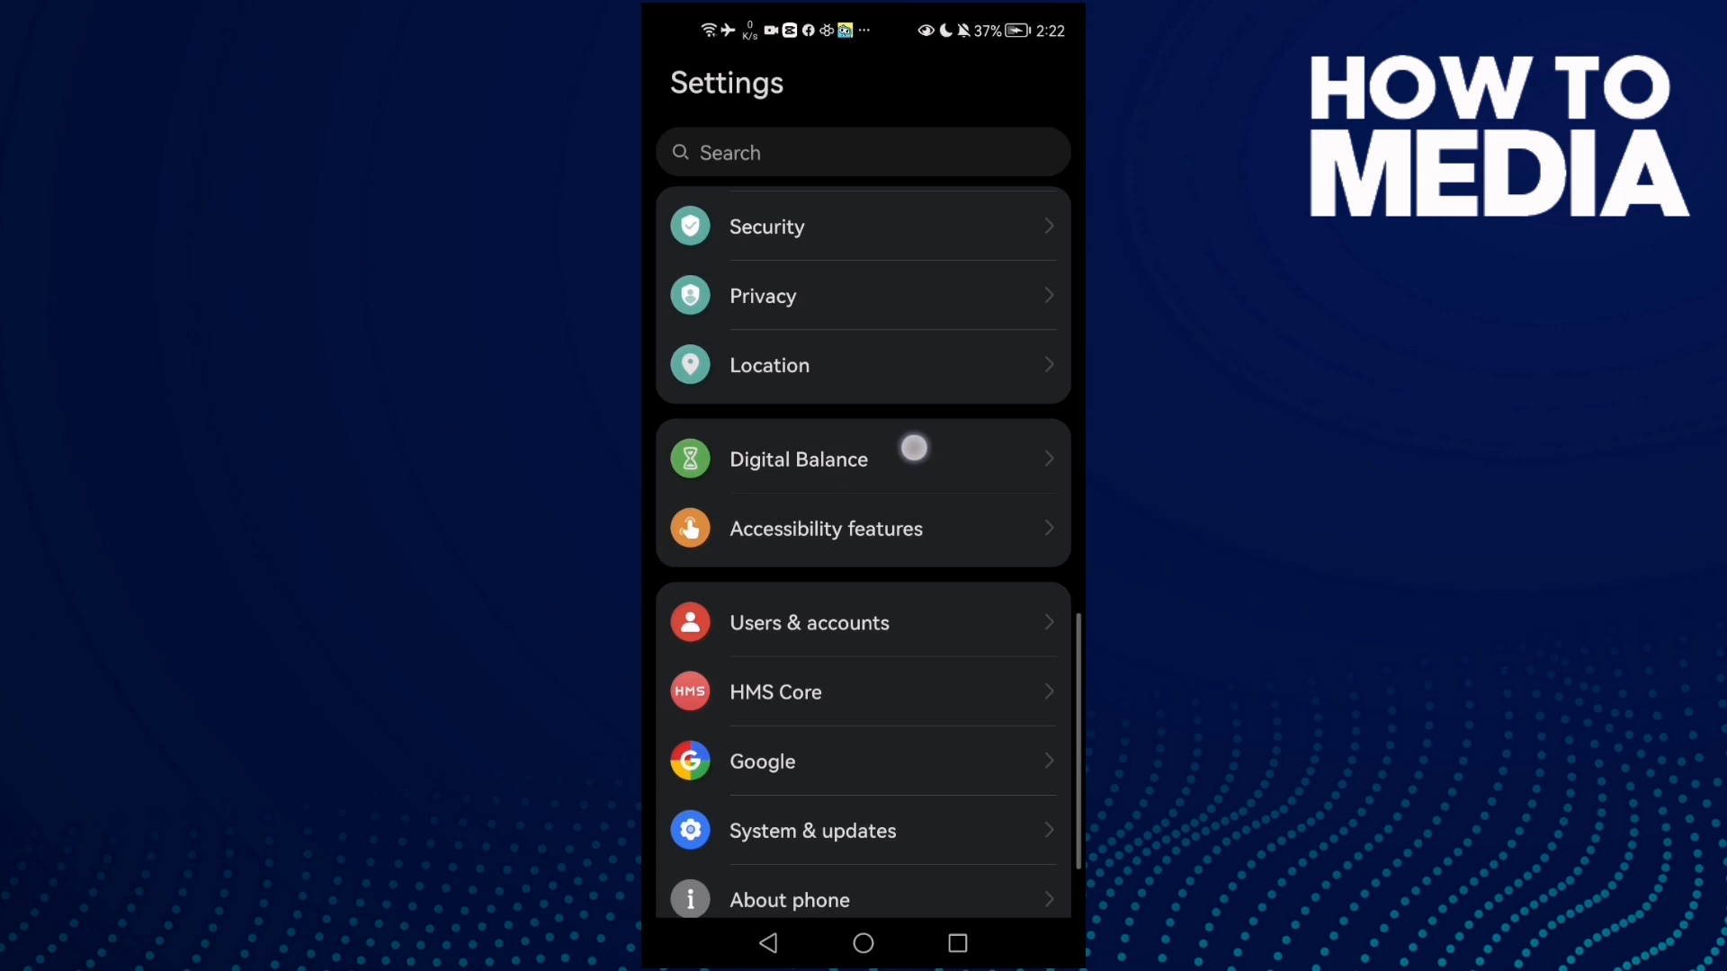
scroll("up", 3)
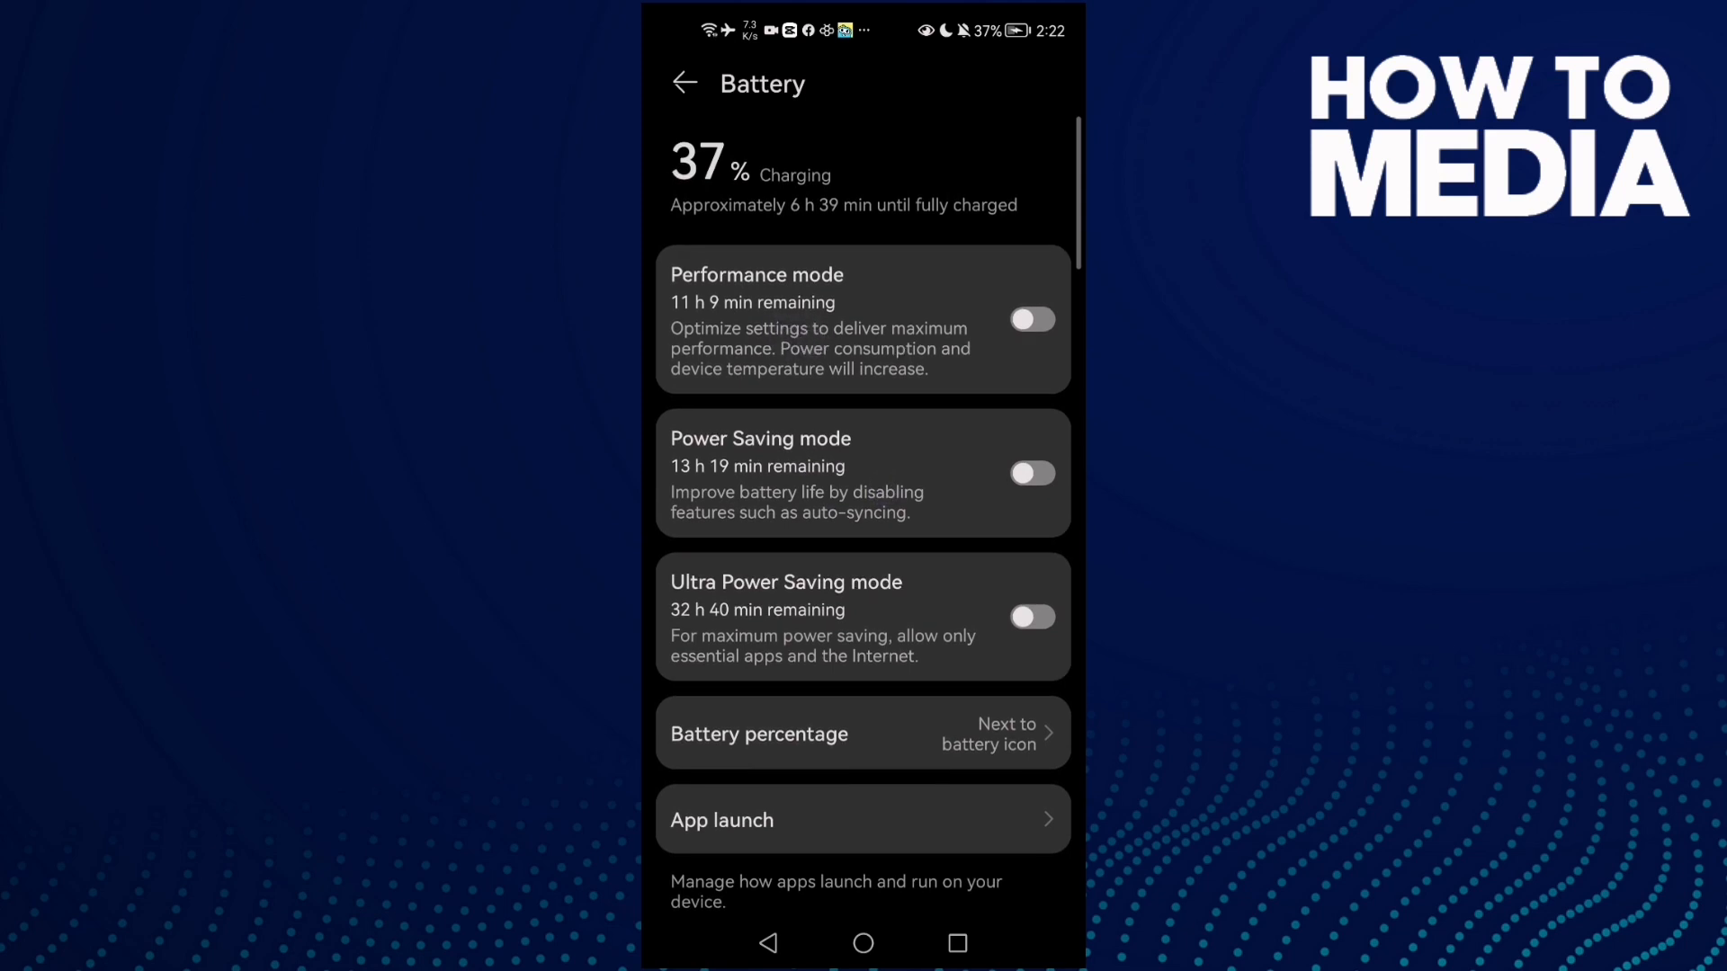
Switch Performance mode on, leaving Power Saving and Ultra Power Saving off.
left_click(1032, 320)
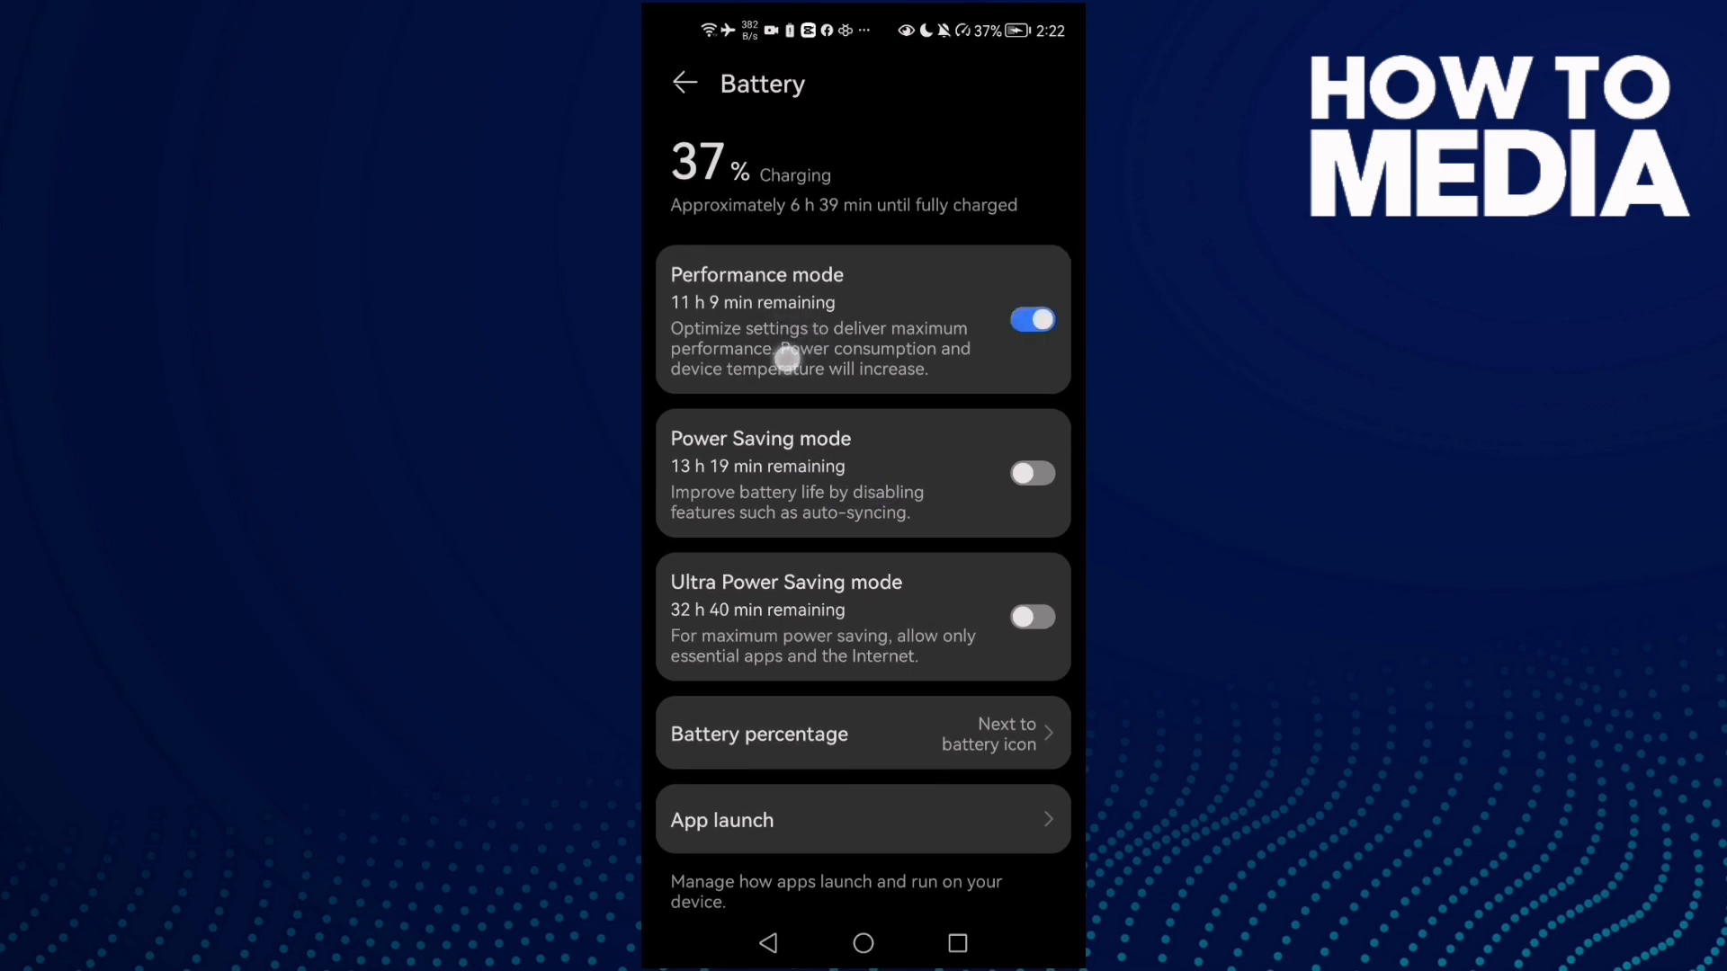